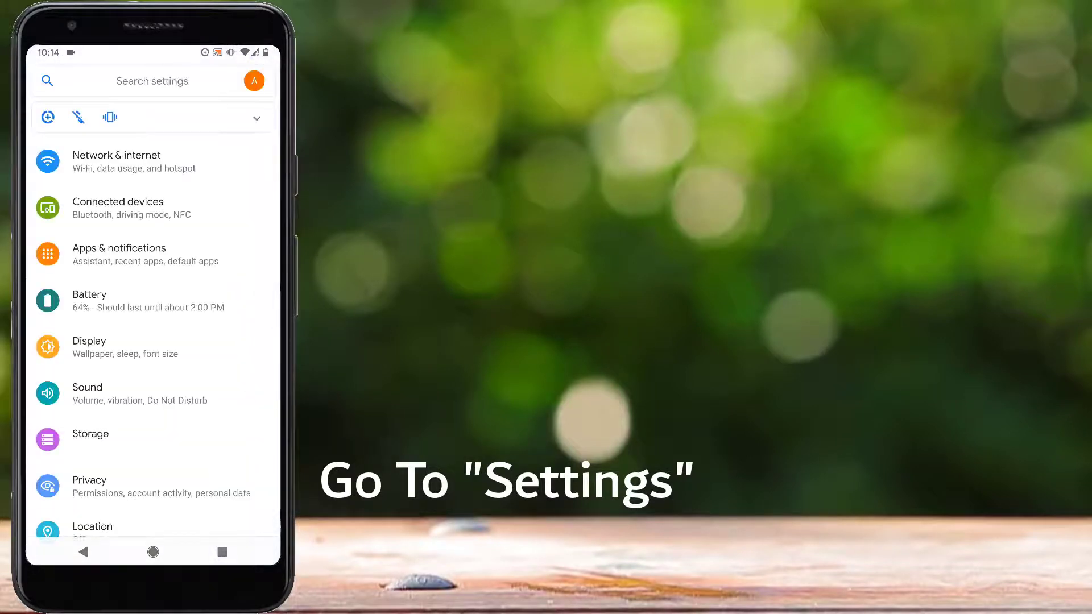
Step: Show the full installed-app list and scroll to the Google Play entries
{"action": "scroll", "scroll_direction": "up", "scroll_amount": 3}
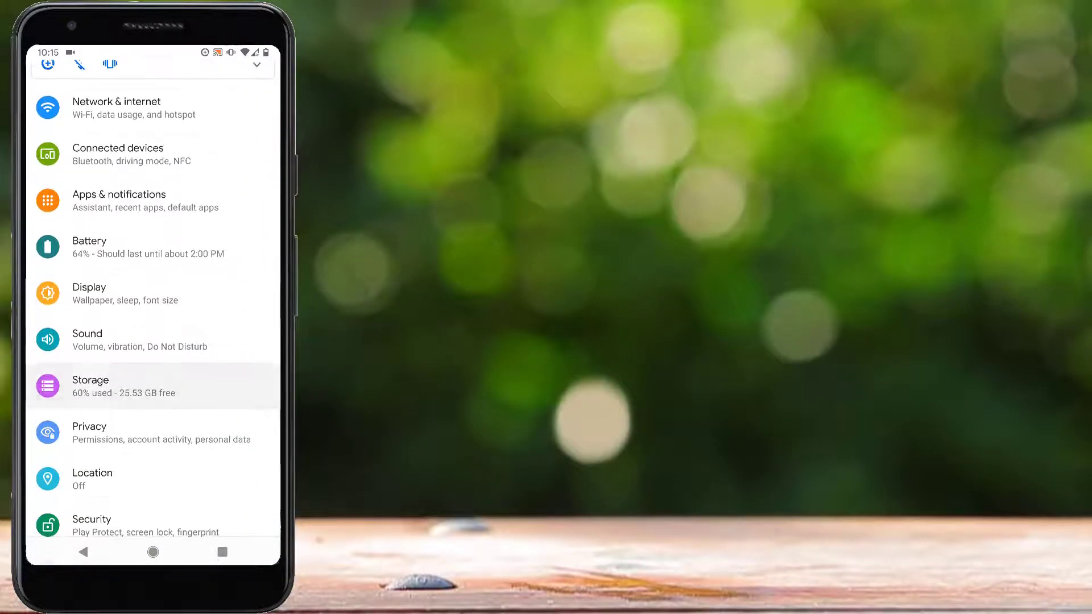
{"action": "scroll", "scroll_direction": "down", "scroll_amount": 3}
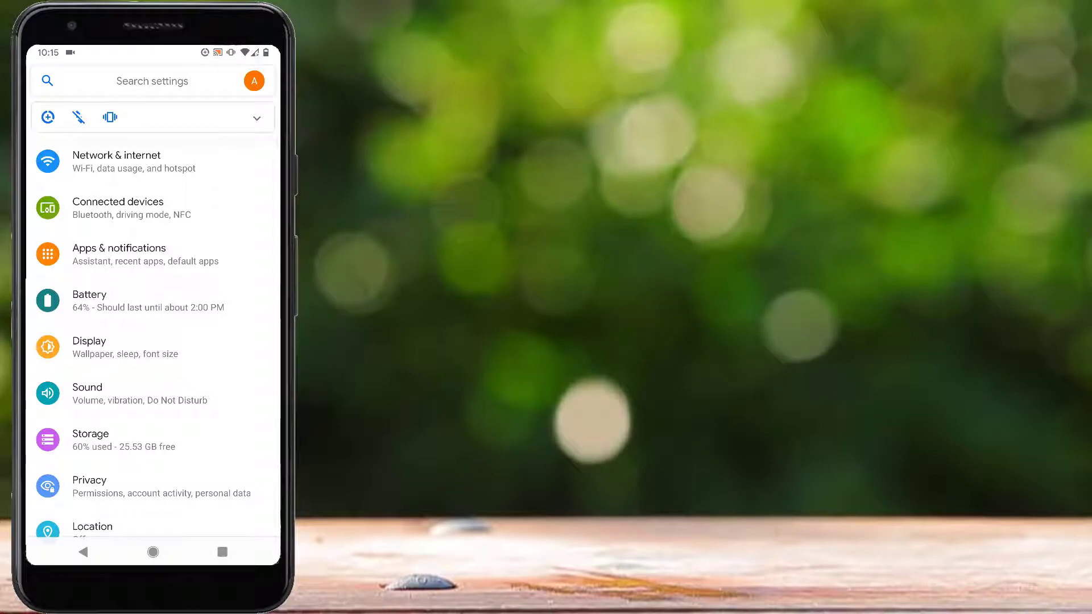
{"action": "left_click", "coordinate": [147, 254]}
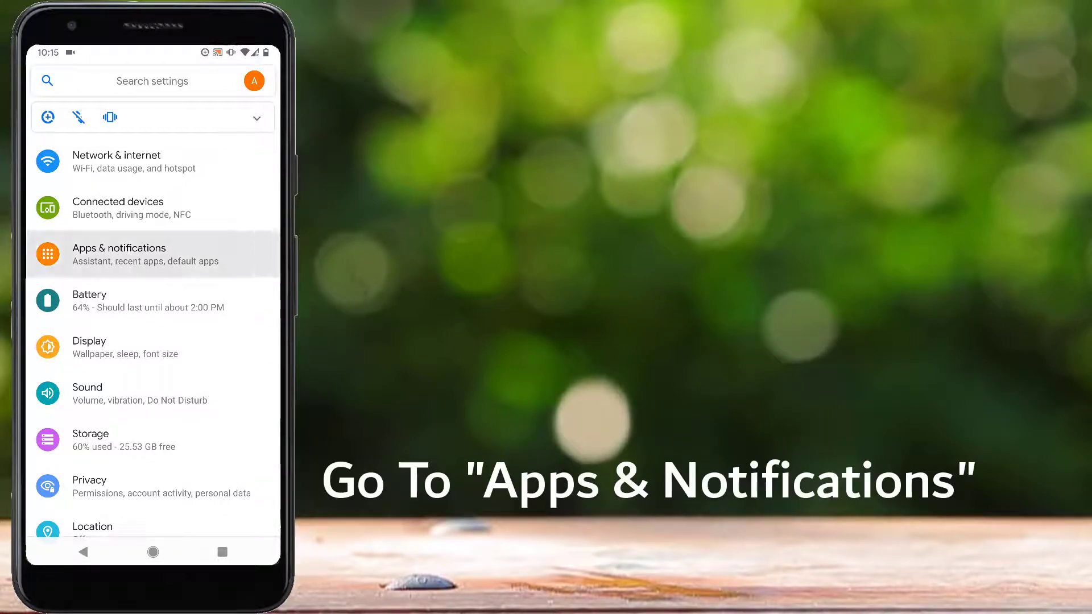
{"action": "left_click", "coordinate": [147, 253]}
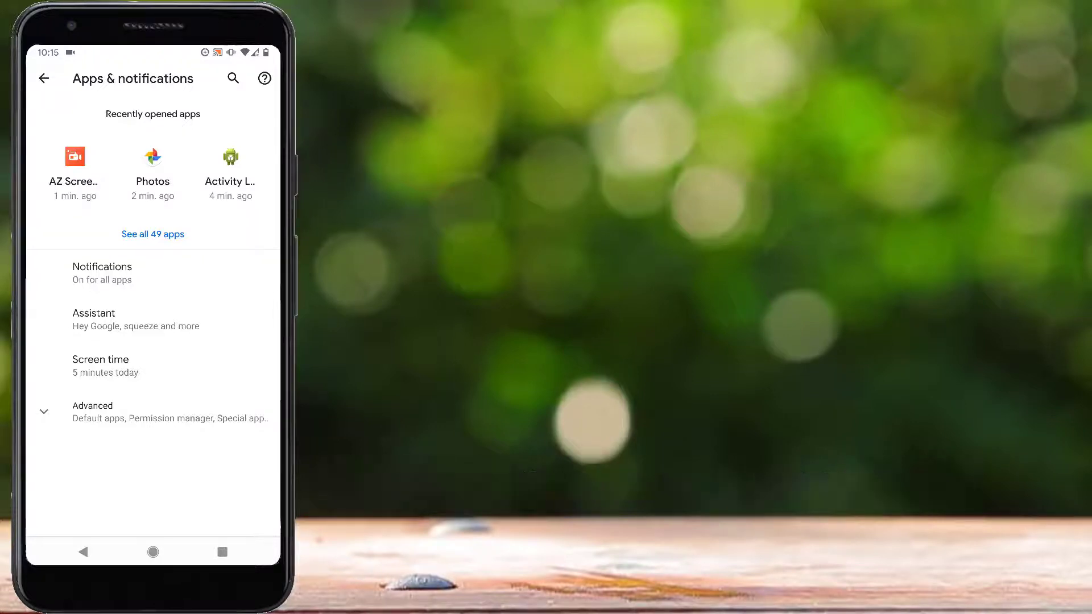
{"action": "left_click", "coordinate": [153, 235]}
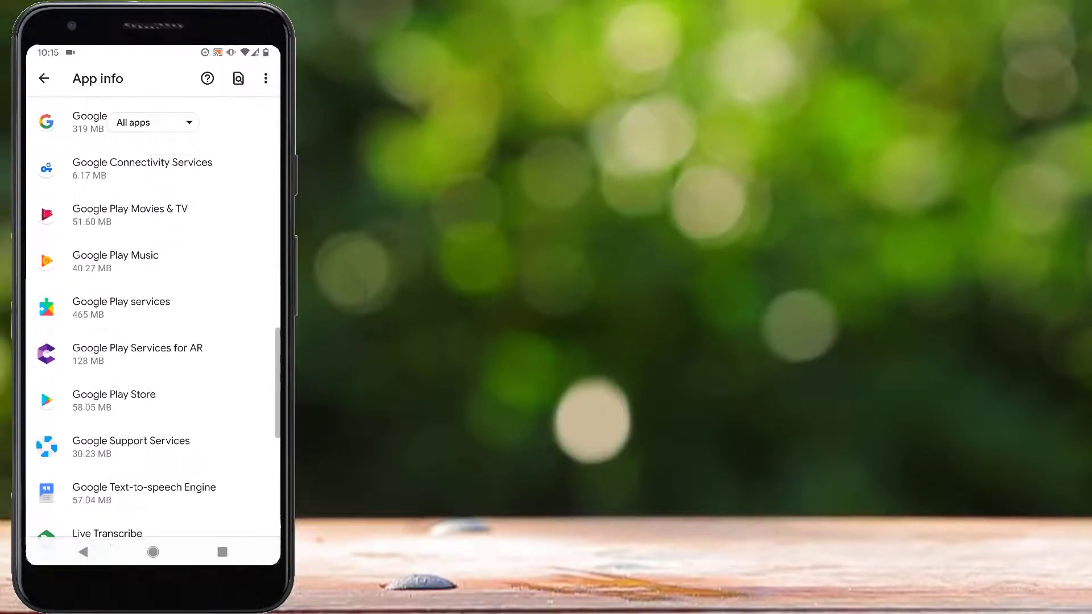
{"action": "scroll", "scroll_direction": "up", "scroll_amount": 3}
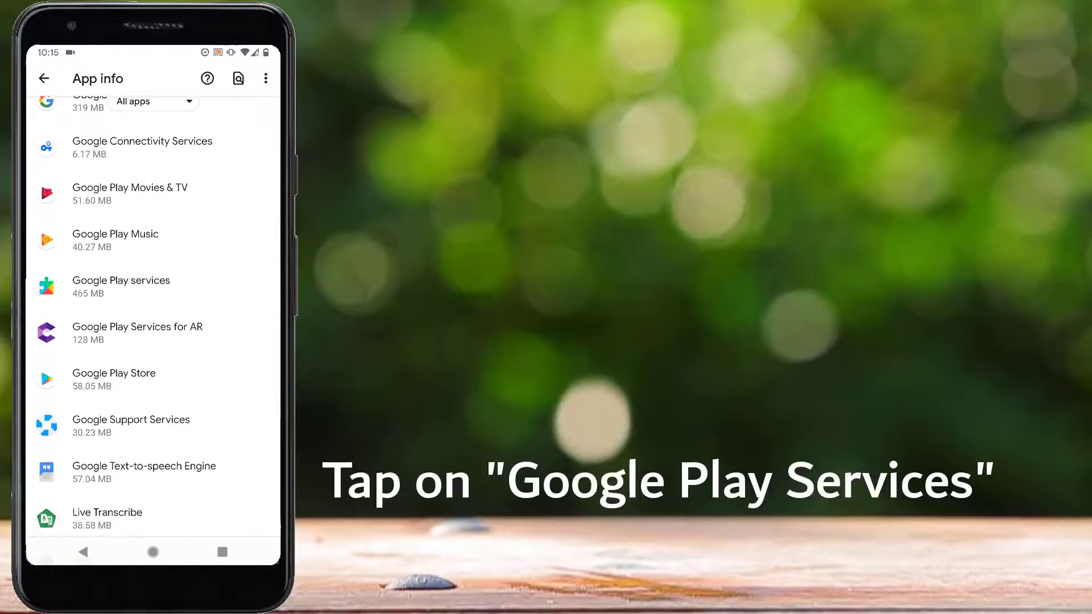
Step: Clear Google Play services' cache and stored data from its Storage & cache page
{"action": "left_click", "coordinate": [120, 286]}
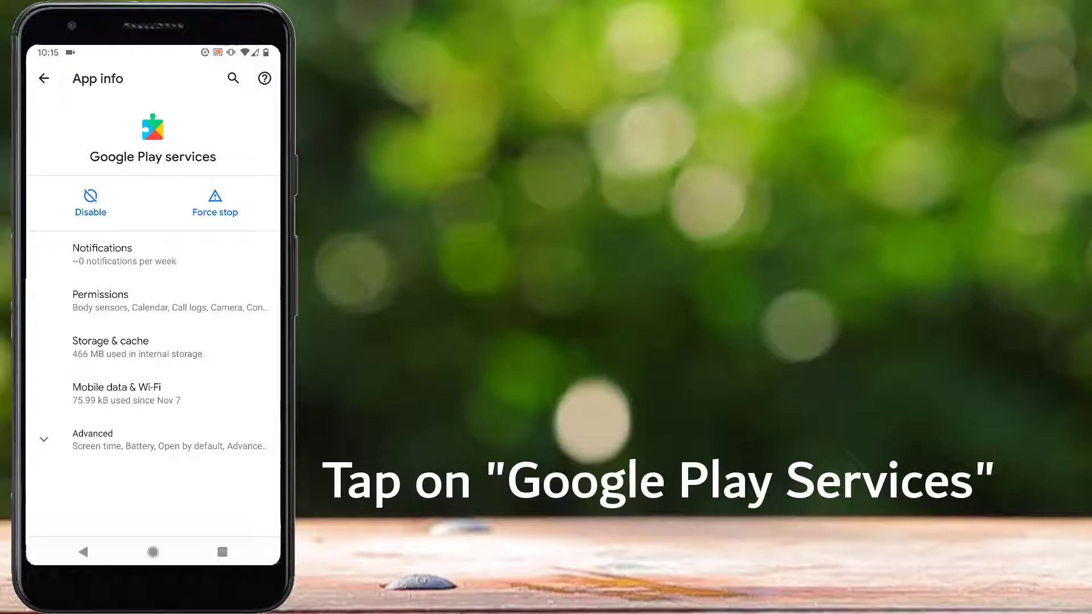
{"action": "left_click", "coordinate": [137, 347]}
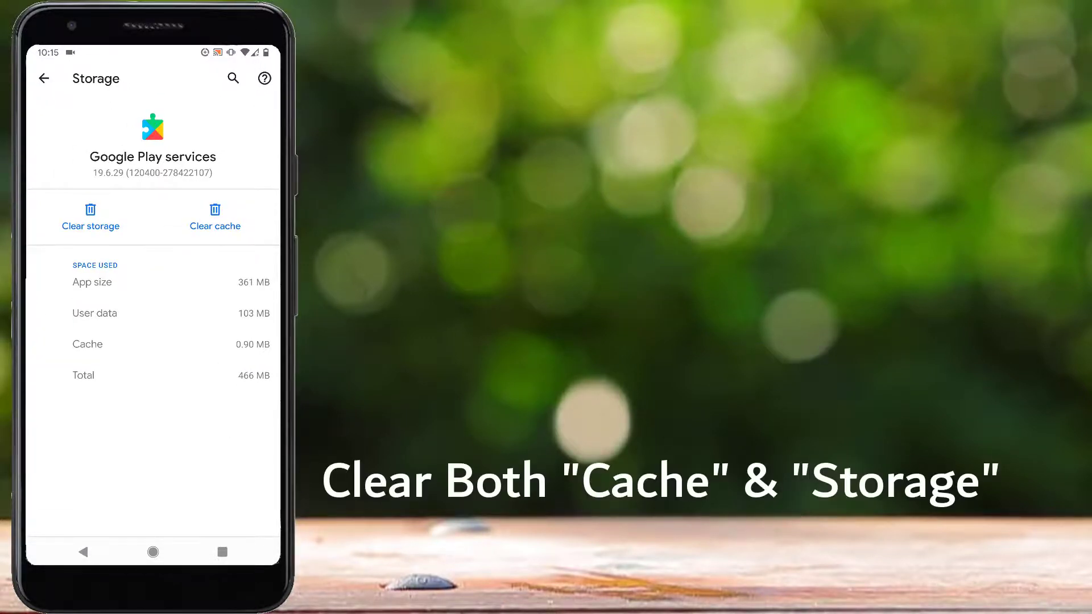
{"action": "left_click", "coordinate": [215, 216]}
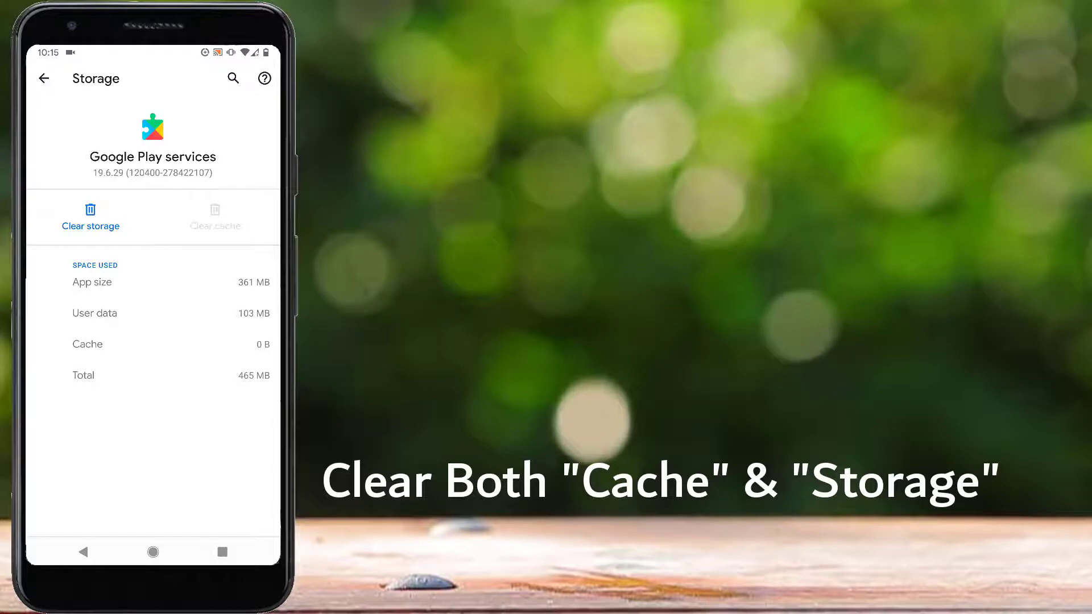
{"action": "left_click", "coordinate": [91, 216]}
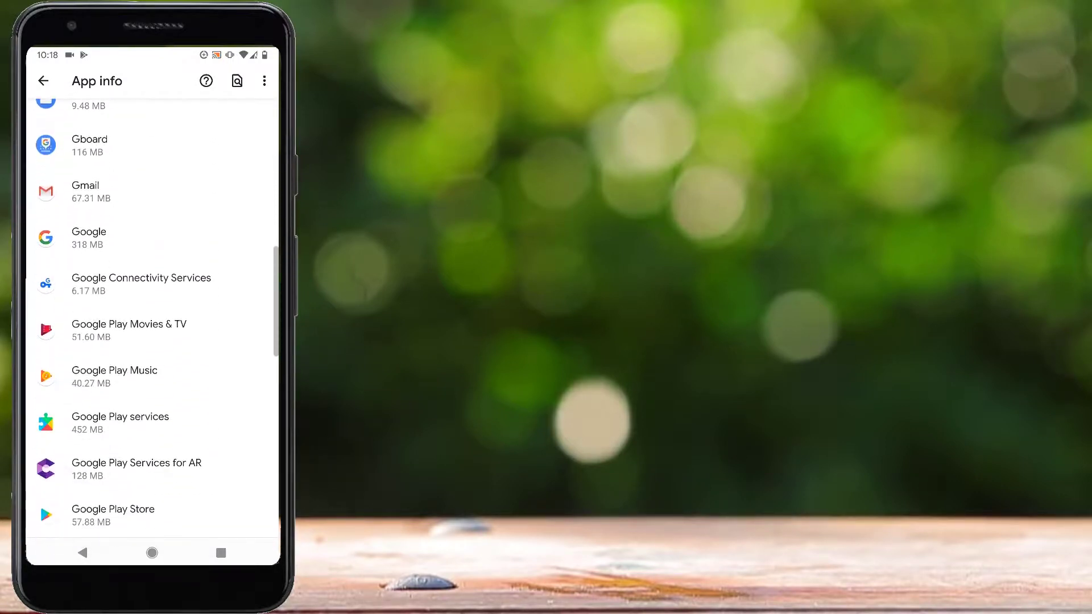
Step: Open Google Play Store's storage details so its cache shows 0 B of 57.88 MB
{"action": "scroll", "scroll_direction": "up", "scroll_amount": 3}
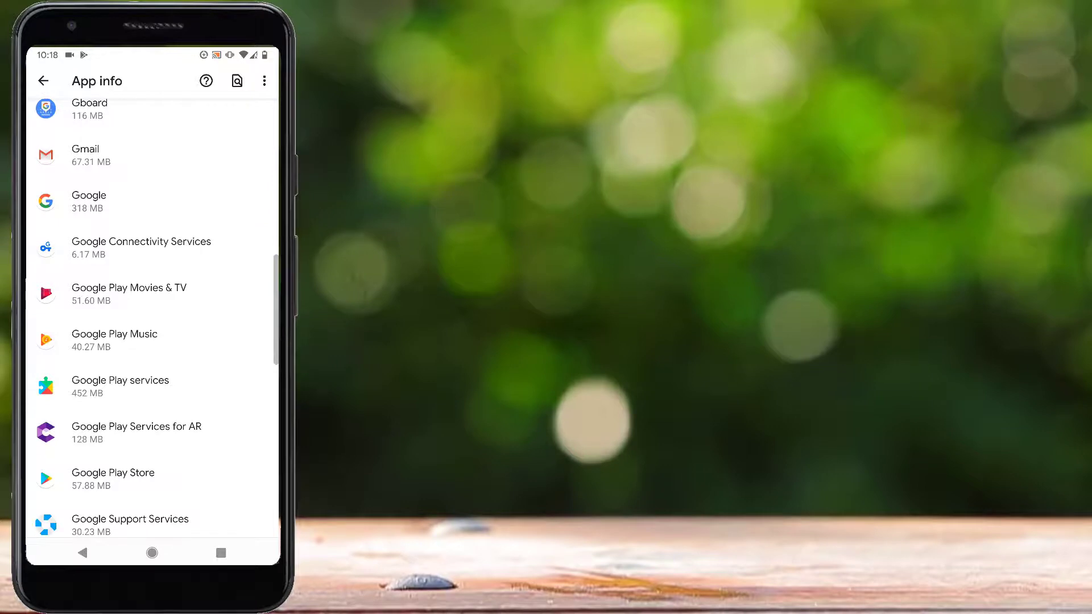
{"action": "scroll", "scroll_direction": "up", "scroll_amount": 3}
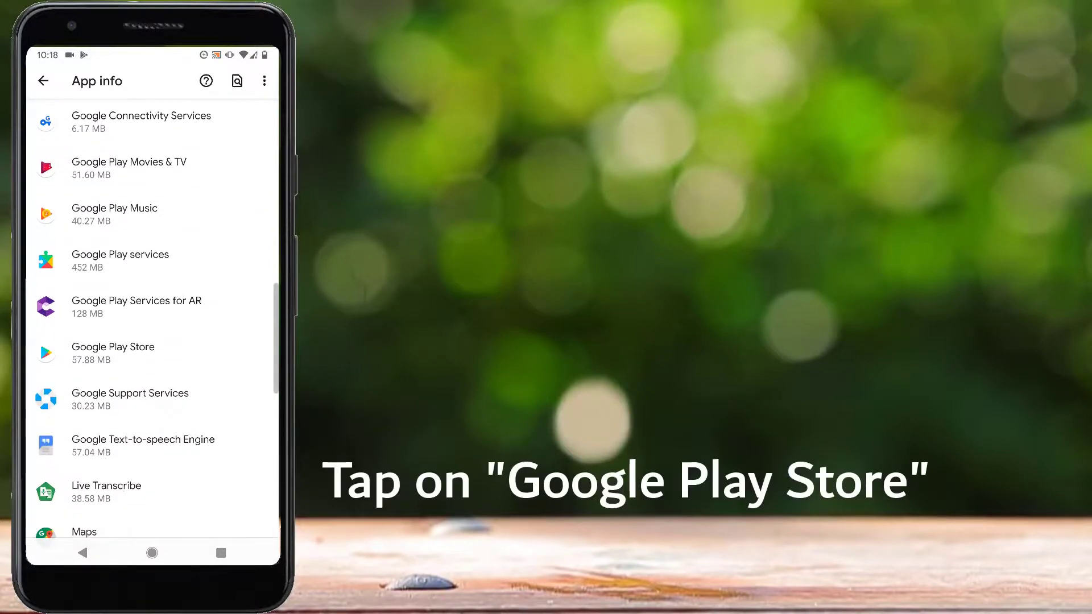
{"action": "left_click", "coordinate": [139, 353]}
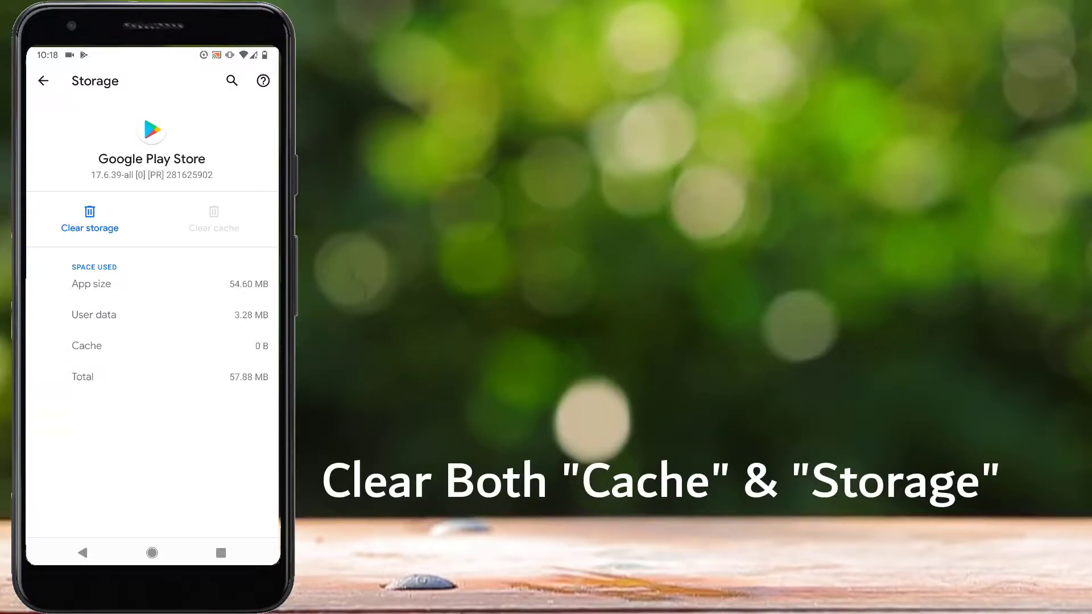
Step: Clear Google Play Store's storage and confirm deleting its app data
{"action": "left_click", "coordinate": [89, 219]}
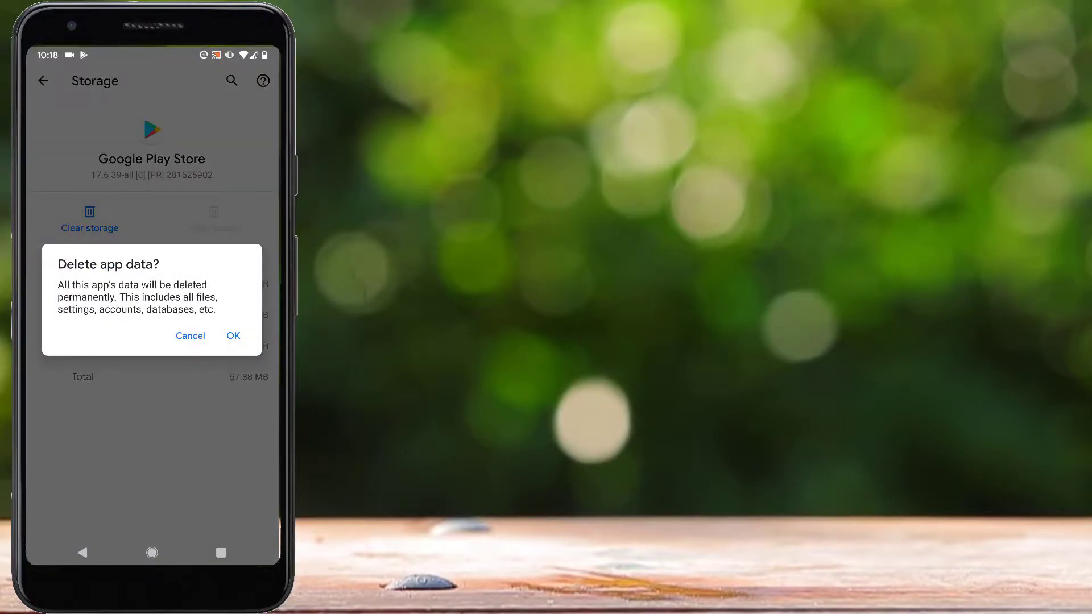
{"action": "left_click", "coordinate": [232, 335]}
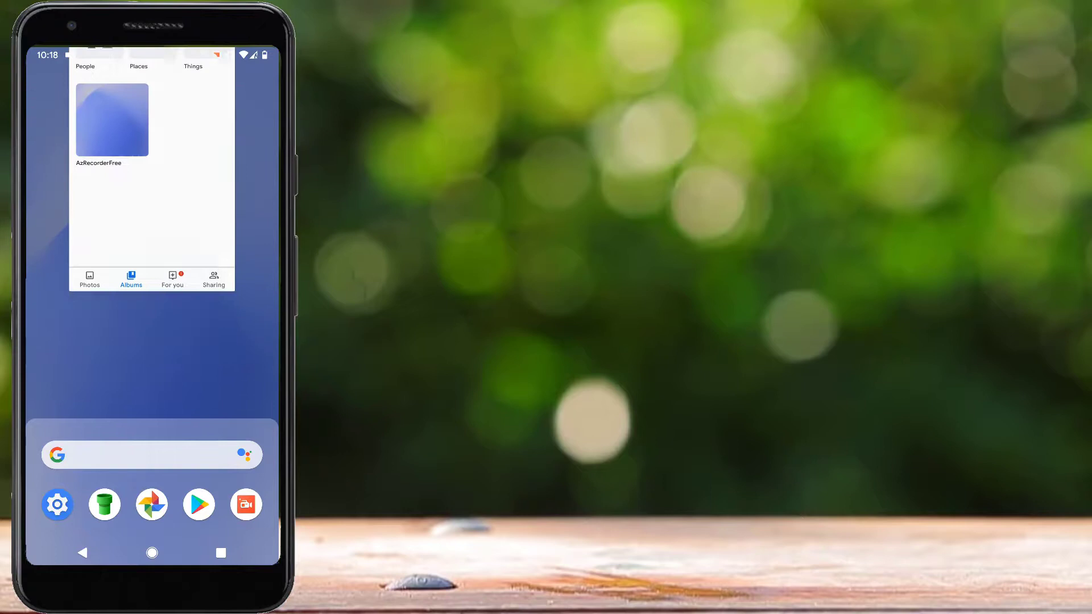
Step: Return to the home screen and relaunch Google Play Store
{"action": "left_click", "coordinate": [151, 553]}
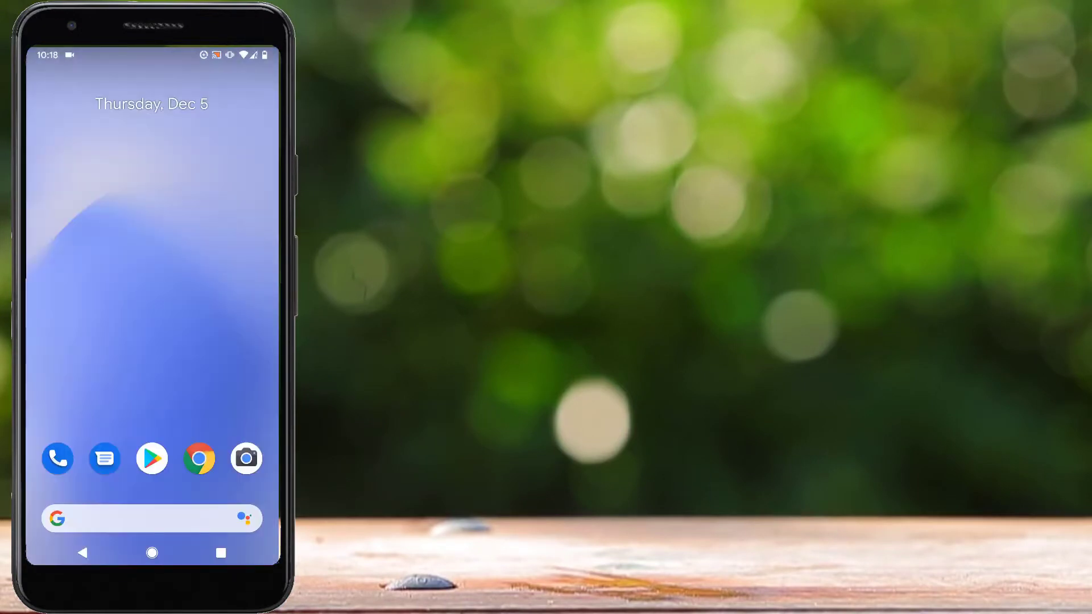
{"action": "left_click", "coordinate": [199, 458]}
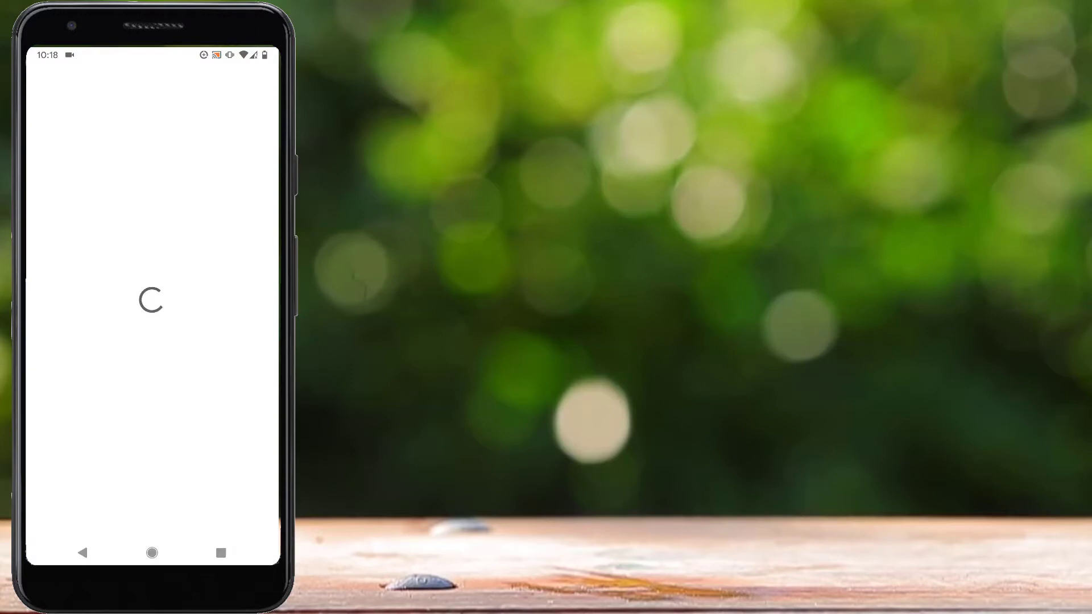